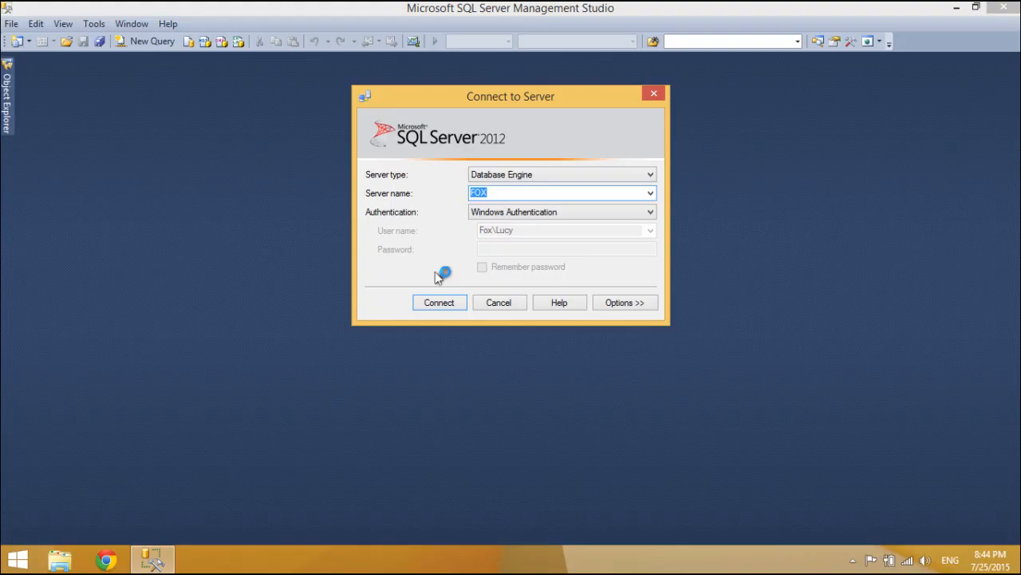
# - Connect to server FOX using Database Engine and Windows Authentication
pyautogui.click(439, 302)
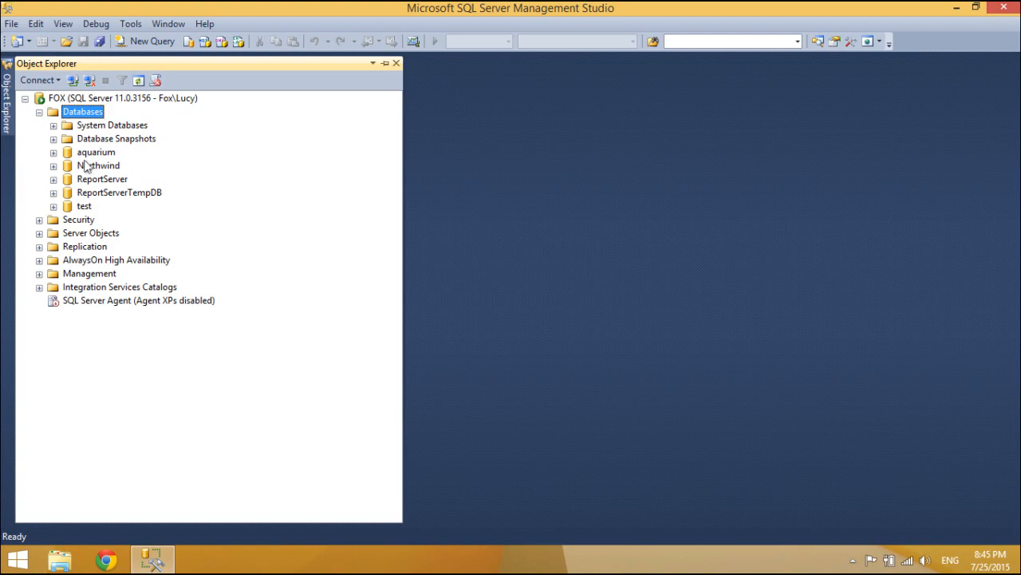
# - Launch Export Data on Northwind and accept Northwind on FOX as the data source
pyautogui.rightClick(96, 165)
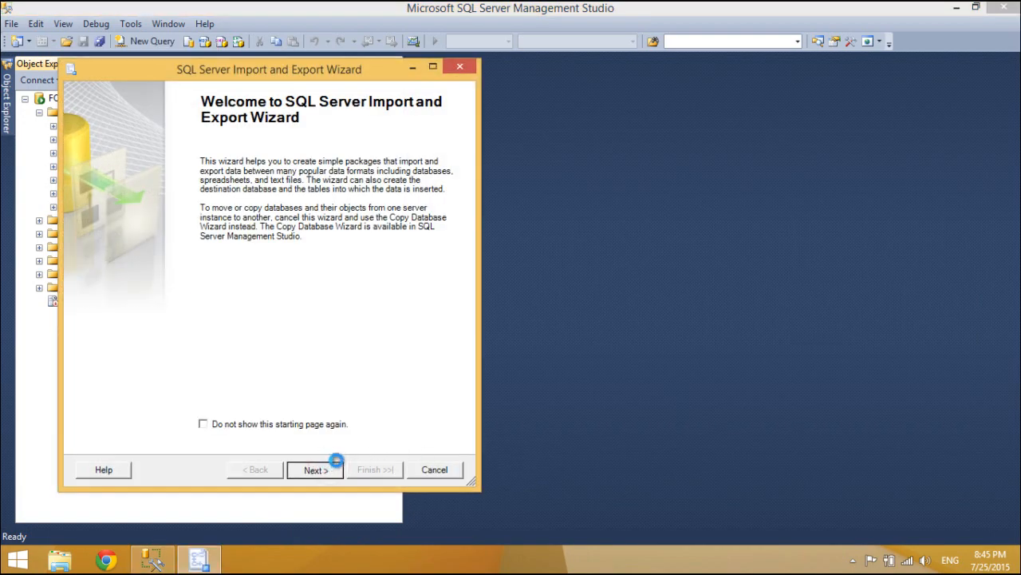
pyautogui.click(315, 469)
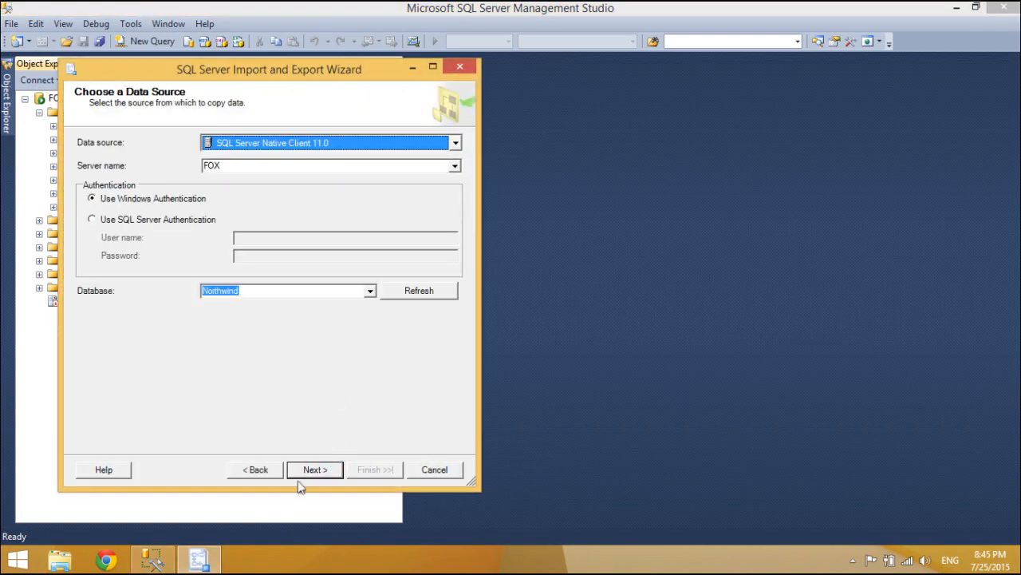
pyautogui.click(314, 469)
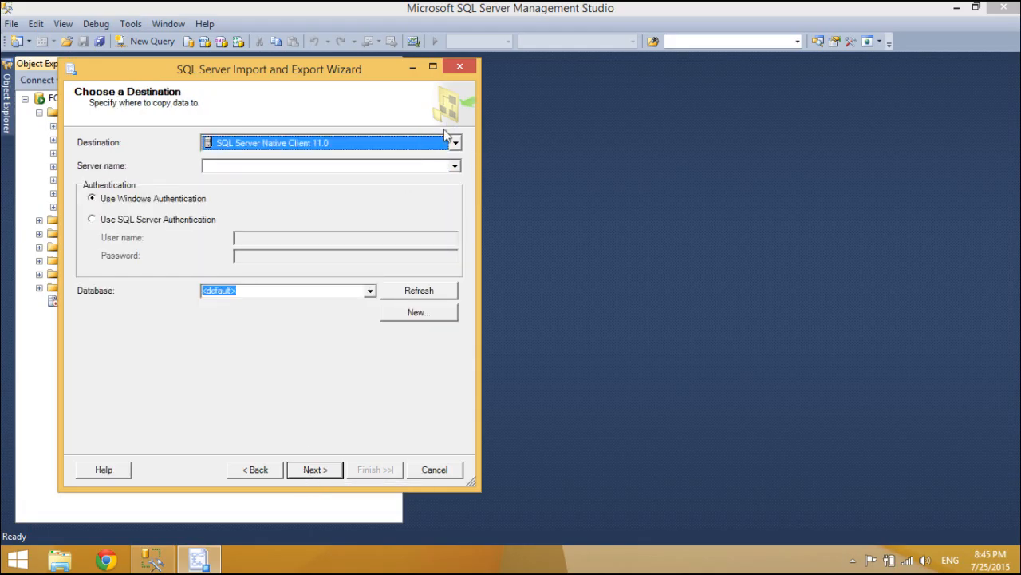
# - Choose Flat File Destination and set the output file to F:\northwind.csv
pyautogui.click(451, 142)
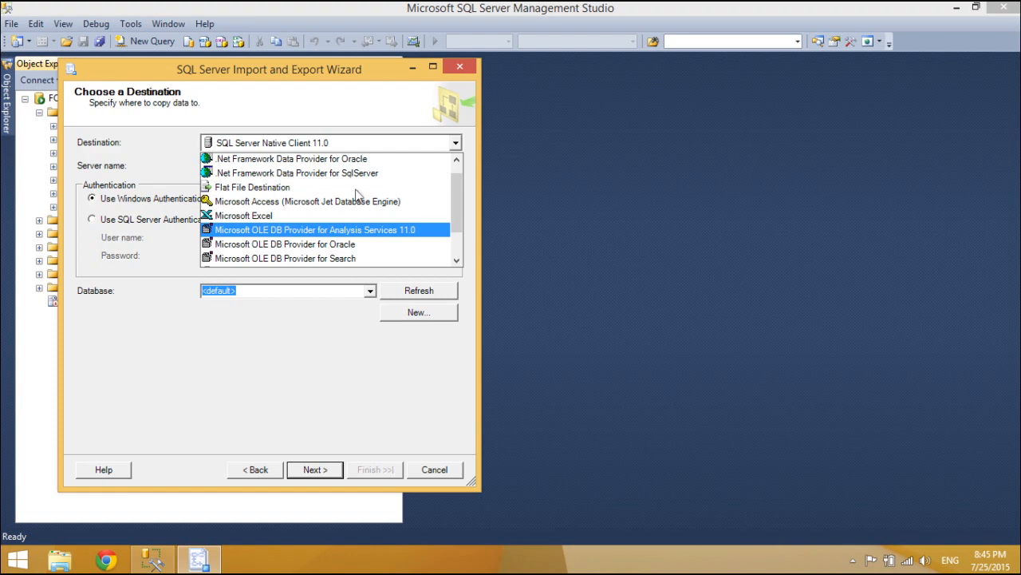
pyautogui.click(253, 187)
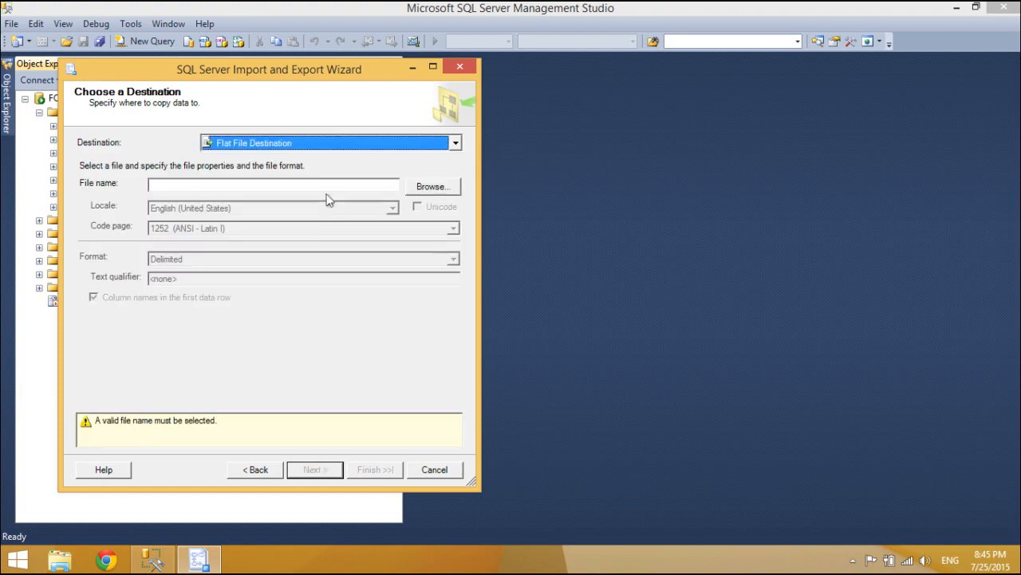
pyautogui.click(432, 186)
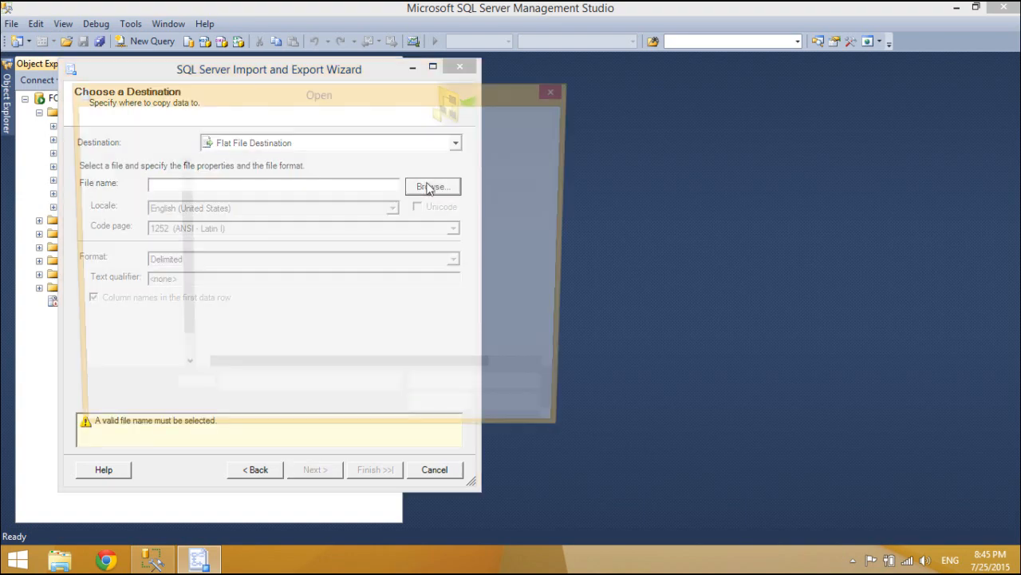
pyautogui.click(433, 186)
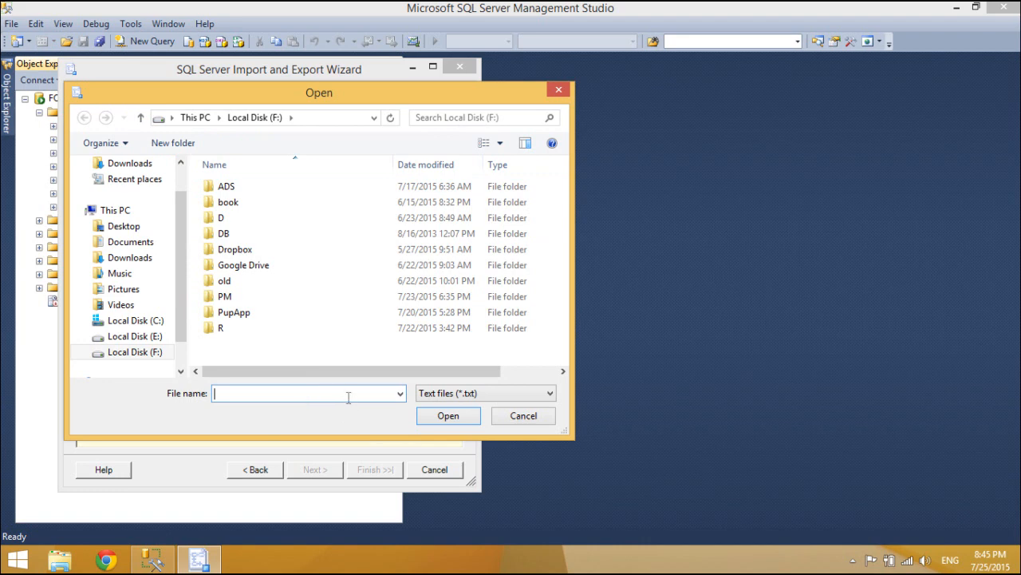
pyautogui.write('northwind')
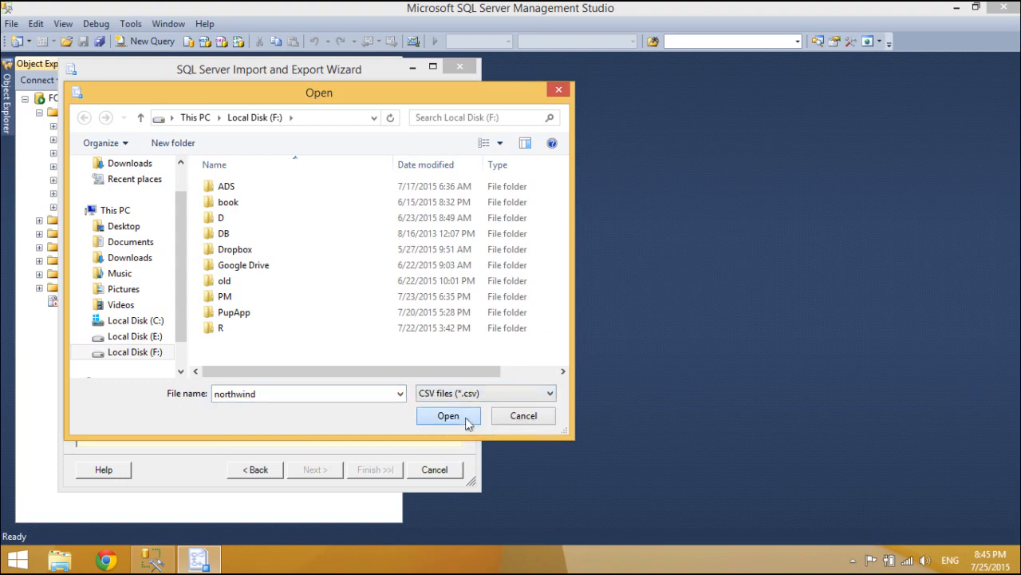
pyautogui.click(448, 415)
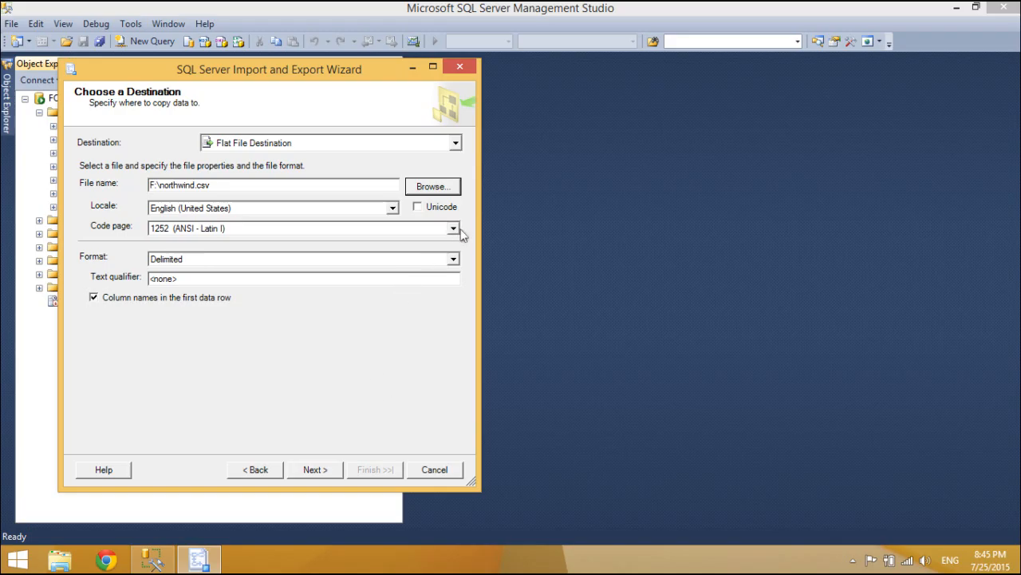
# - Set the flat file code page to 65001 (UTF-8) and continue
pyautogui.click(453, 228)
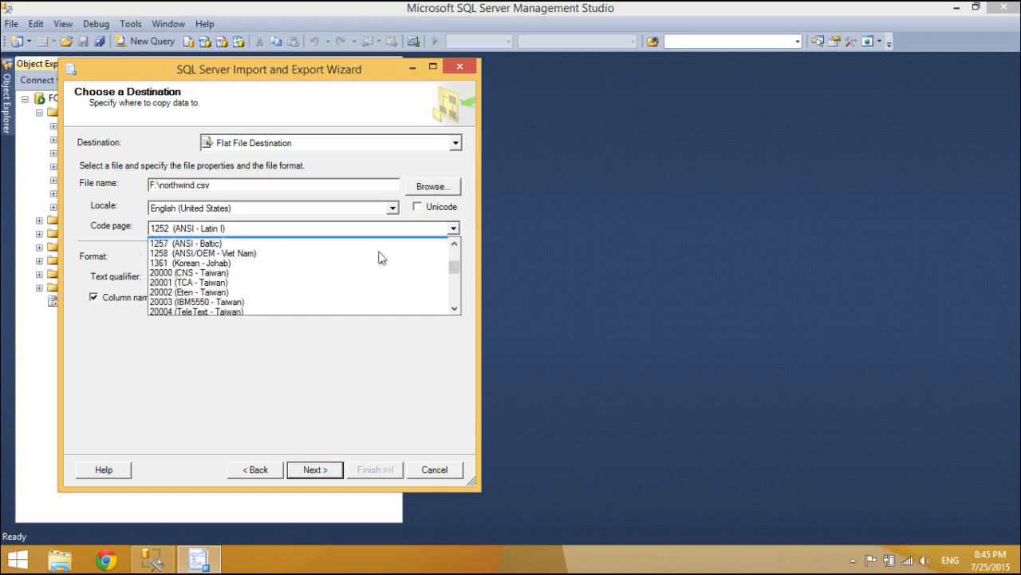
pyautogui.scroll(-3)
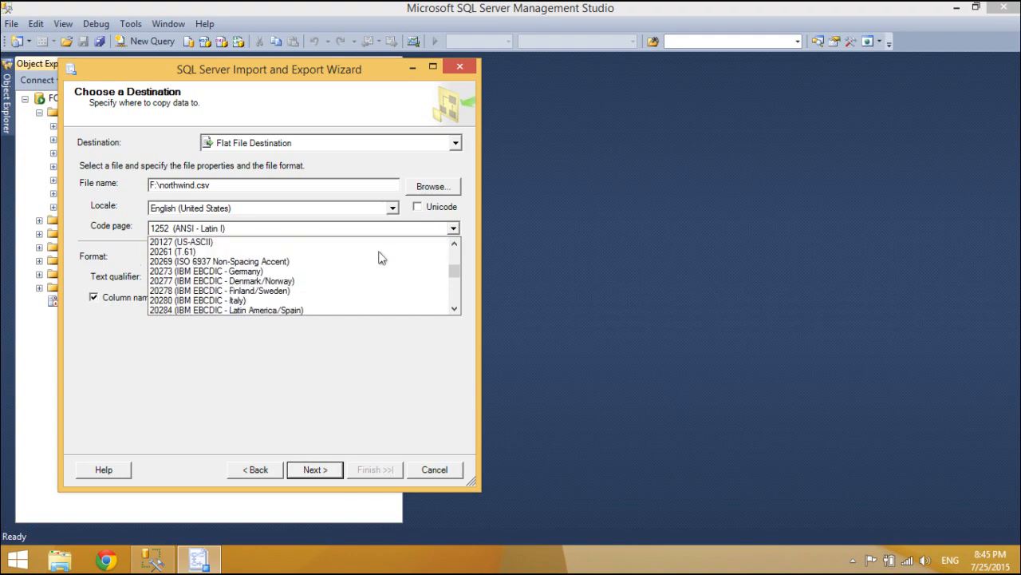
pyautogui.scroll(-3)
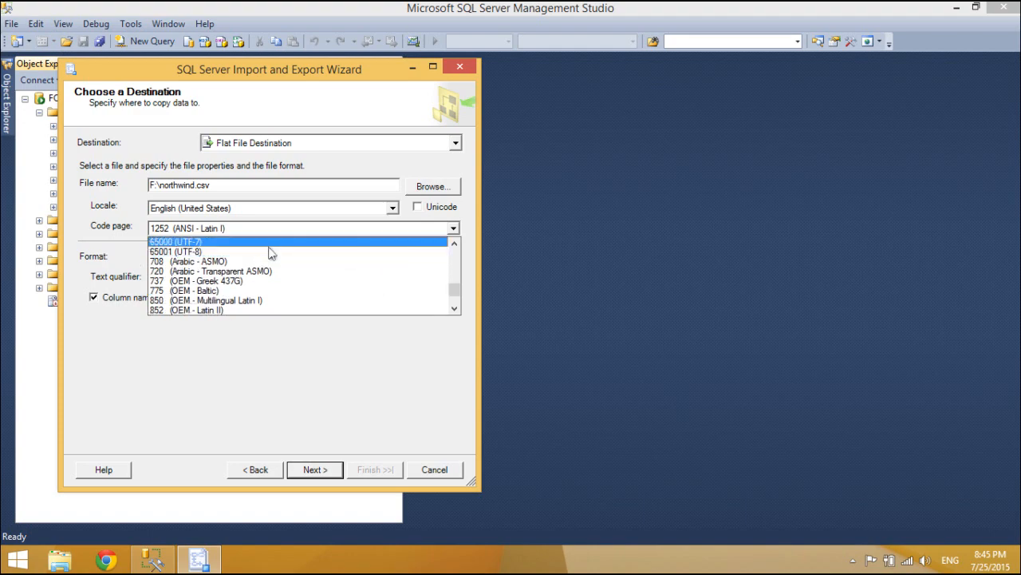
pyautogui.click(176, 251)
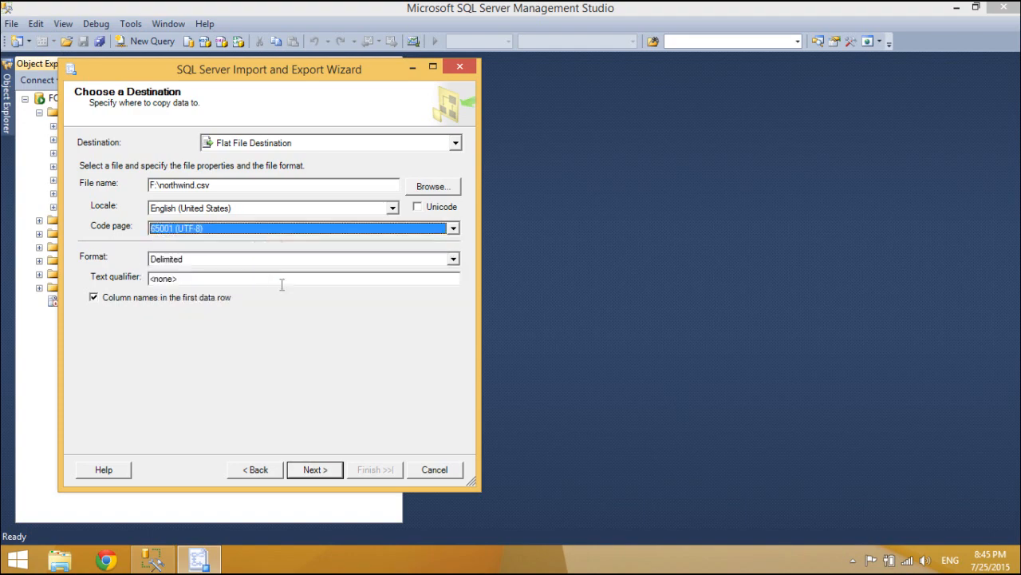
pyautogui.click(314, 470)
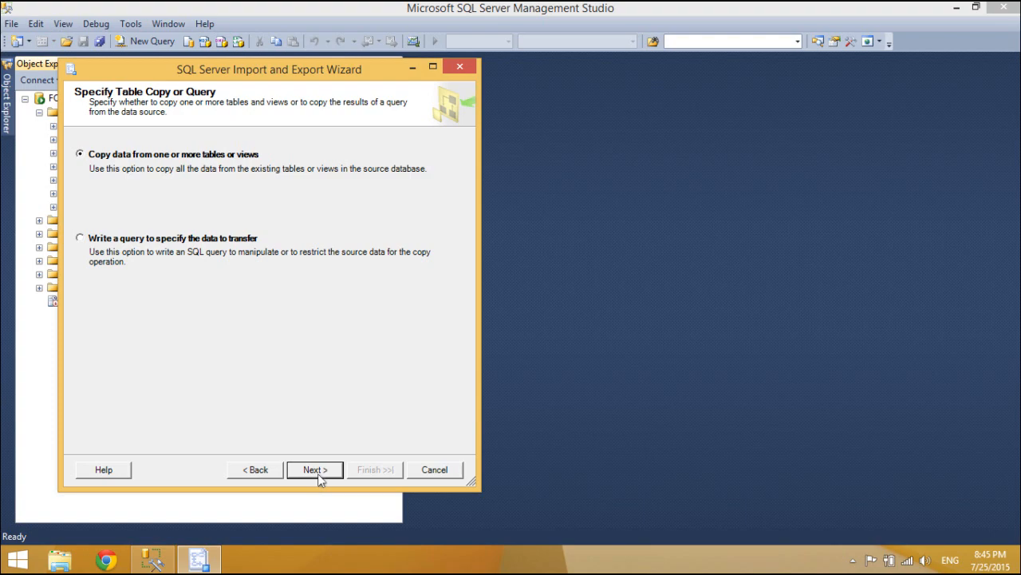
# - Select [dbo].[Customers] as the source table, preview its rows, and continue to the summary
pyautogui.click(315, 469)
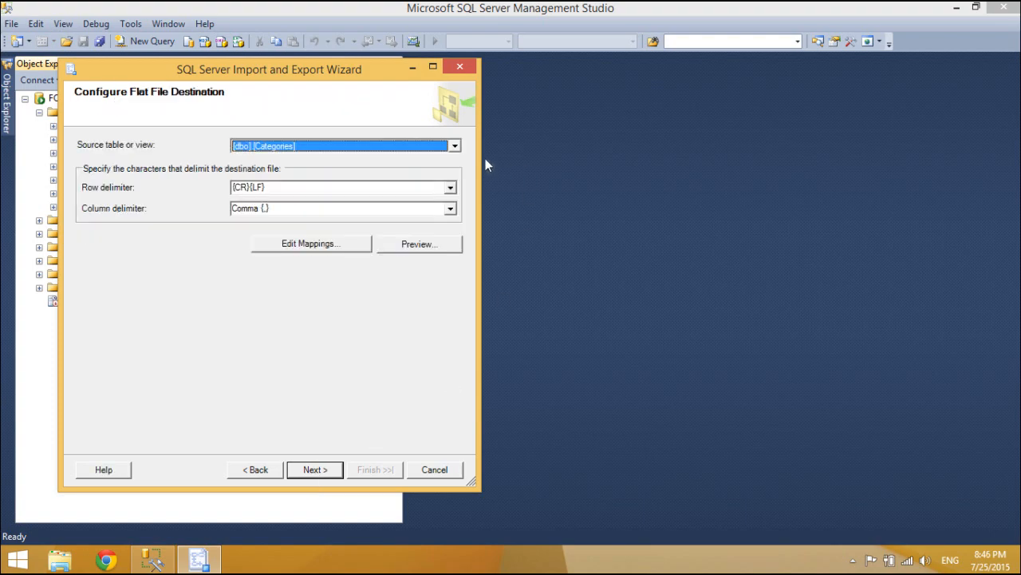
pyautogui.click(453, 145)
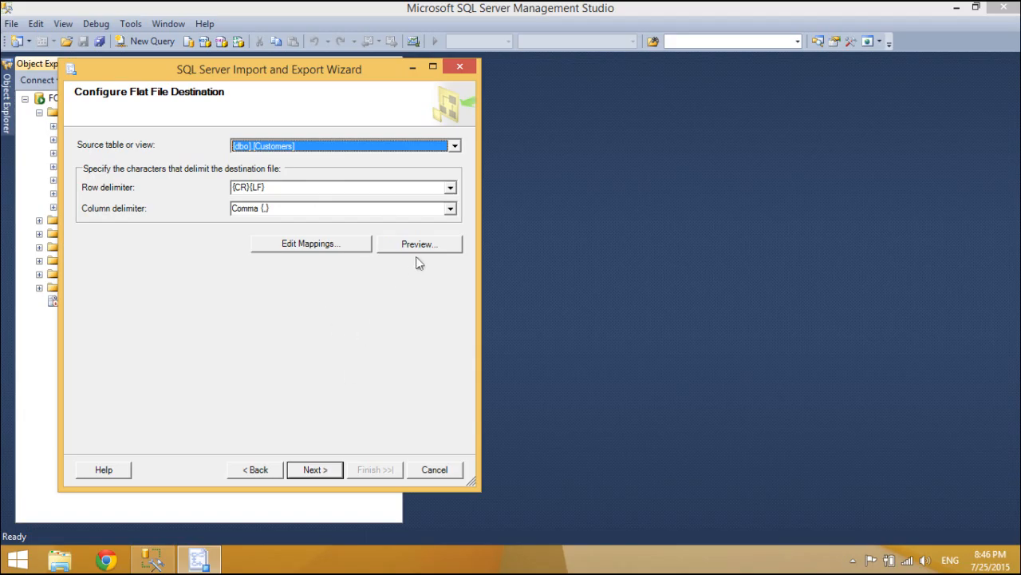
pyautogui.click(419, 244)
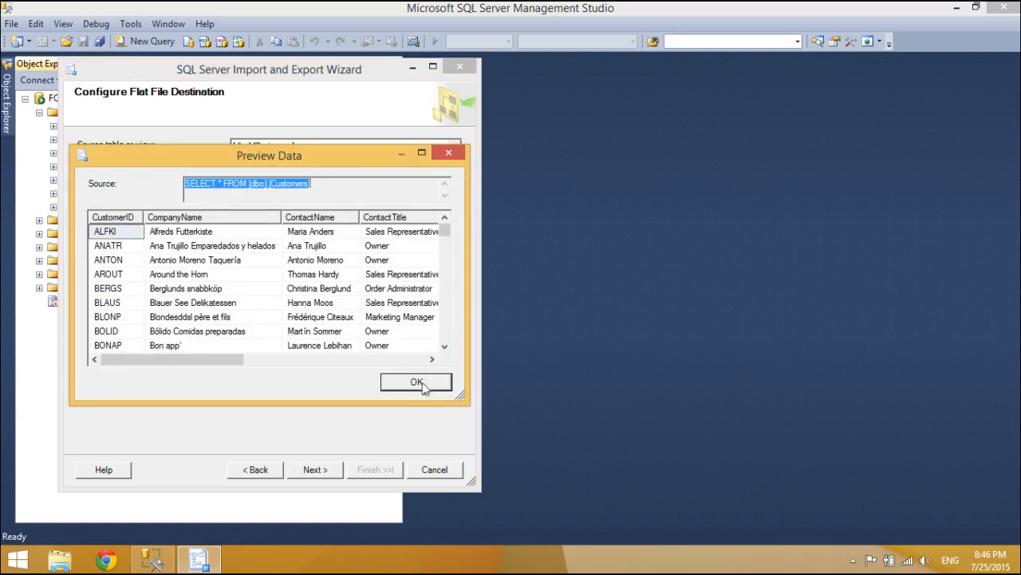
pyautogui.click(416, 383)
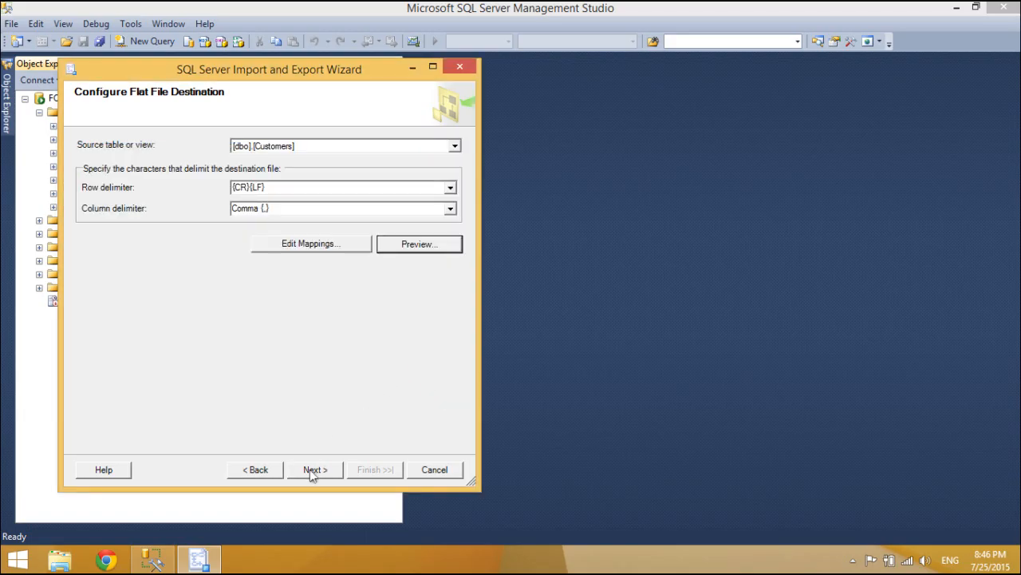
pyautogui.click(314, 469)
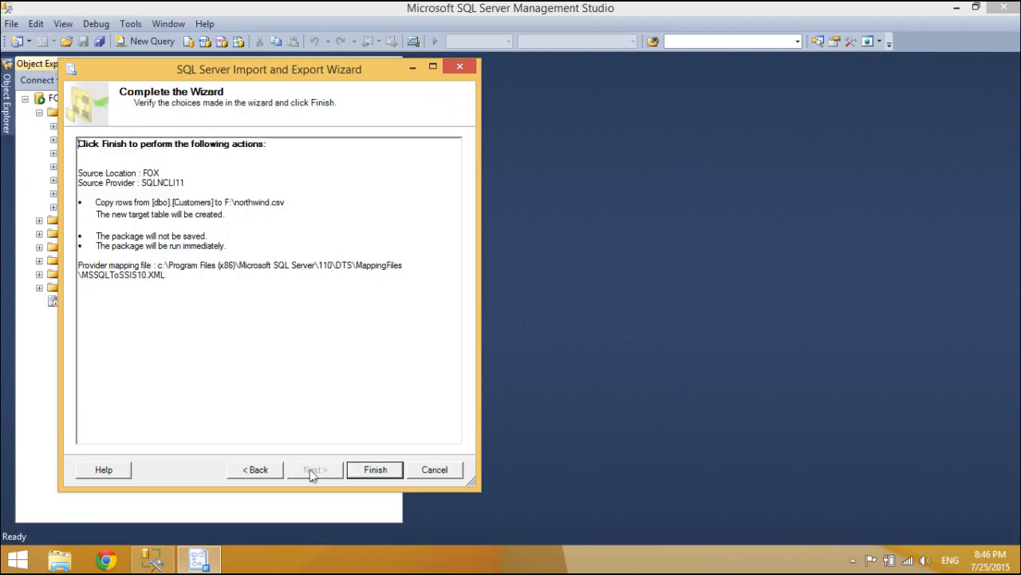
# - Run the export of 91 rows, close the wizard, and switch to File Explorer
pyautogui.click(374, 469)
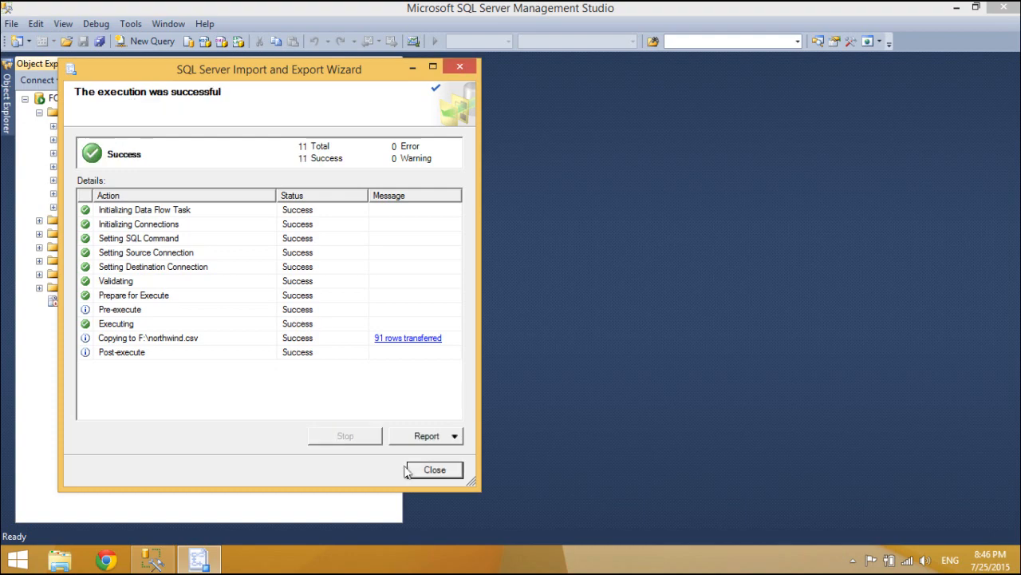
pyautogui.click(435, 469)
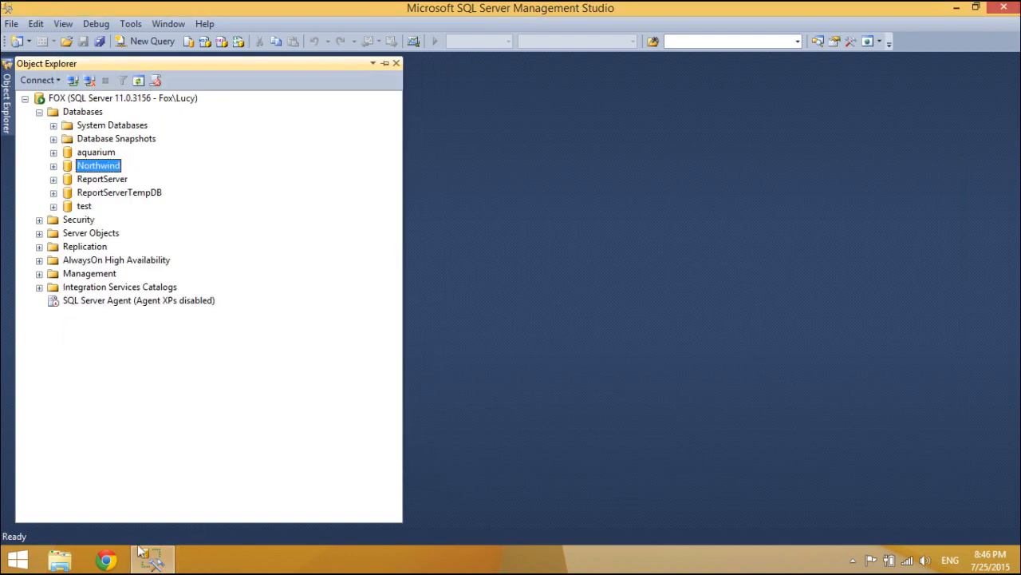
pyautogui.click(58, 555)
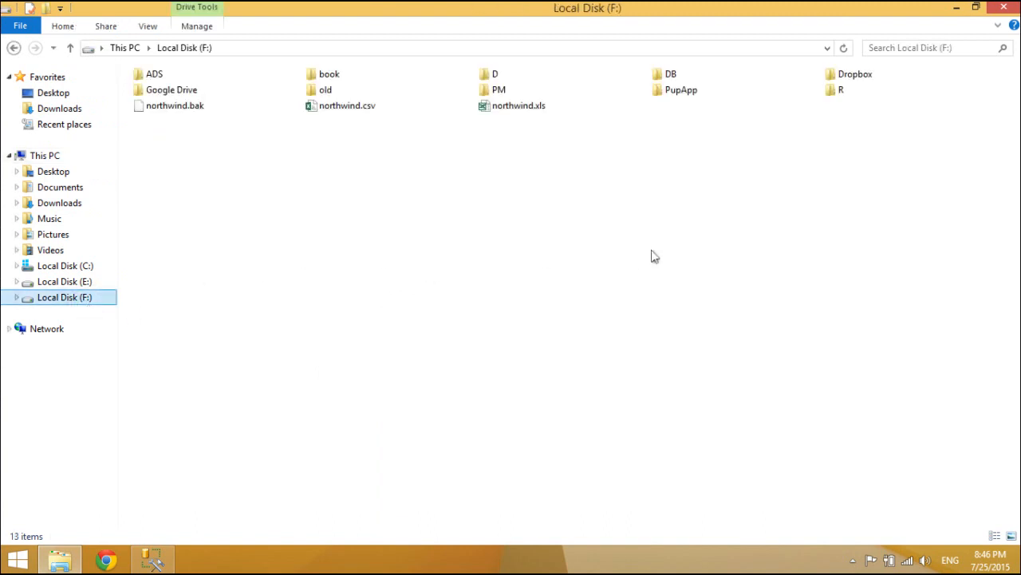
# - Select and open northwind.csv on Local Disk (F:)
pyautogui.click(348, 106)
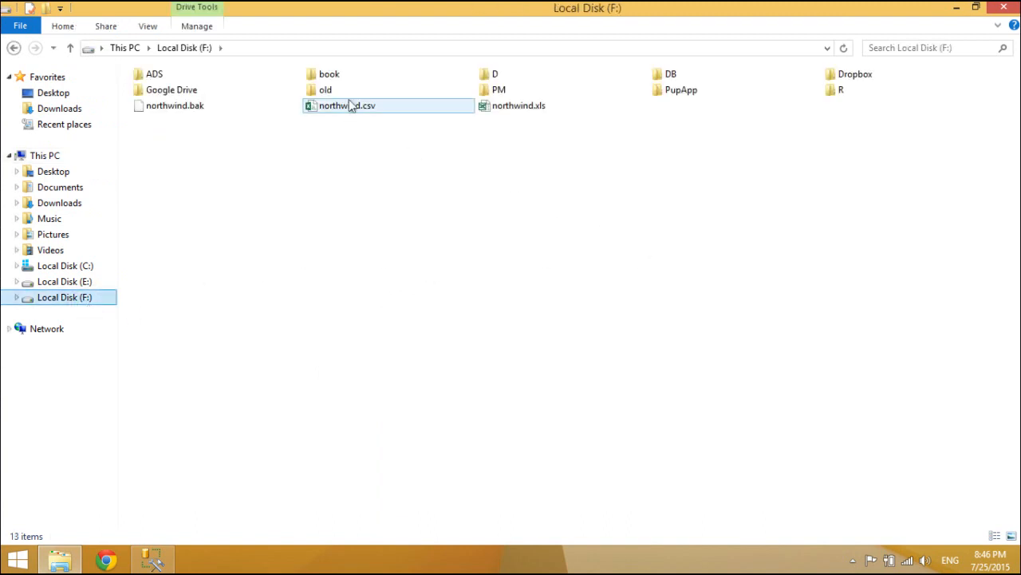
pyautogui.doubleClick(347, 105)
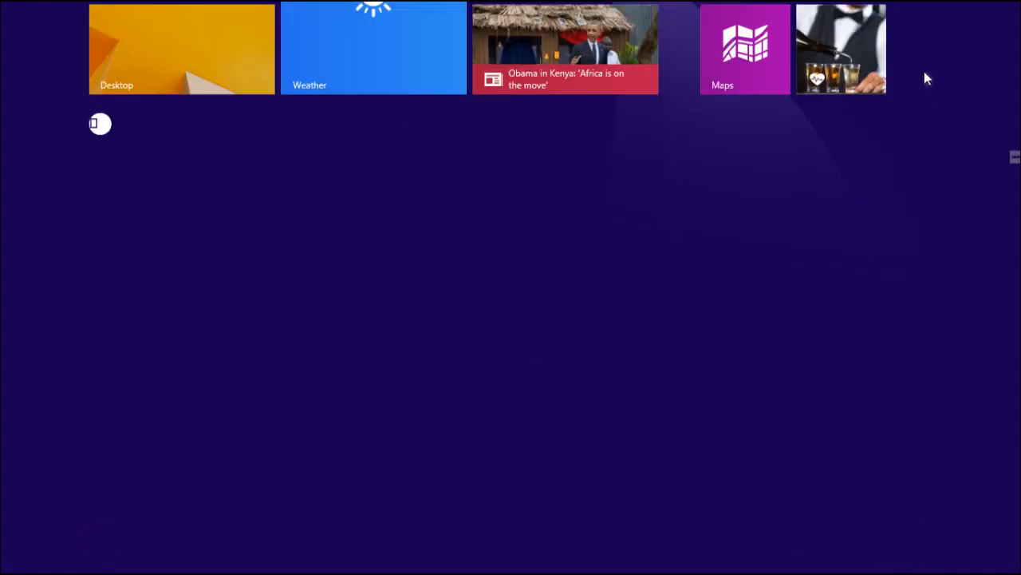
# - Launch Notepad and browse the Open dialog's file-type list on drive F
pyautogui.write('note')
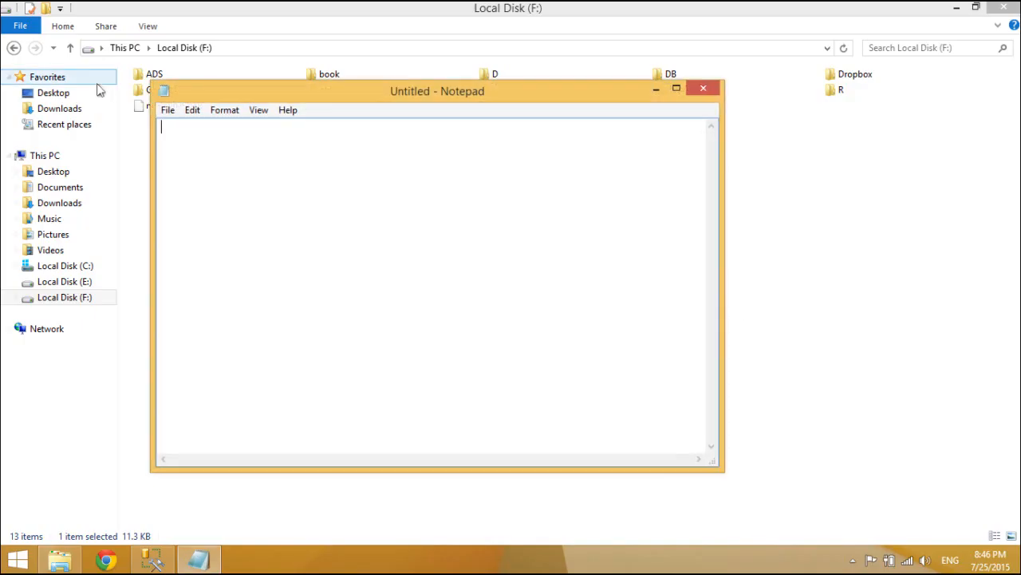
pyautogui.click(167, 110)
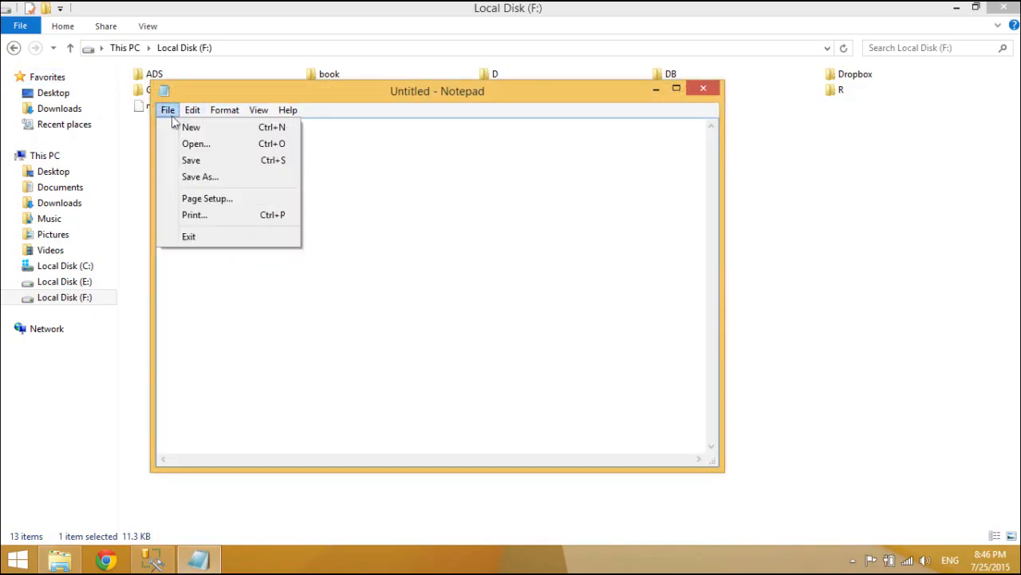
pyautogui.click(195, 144)
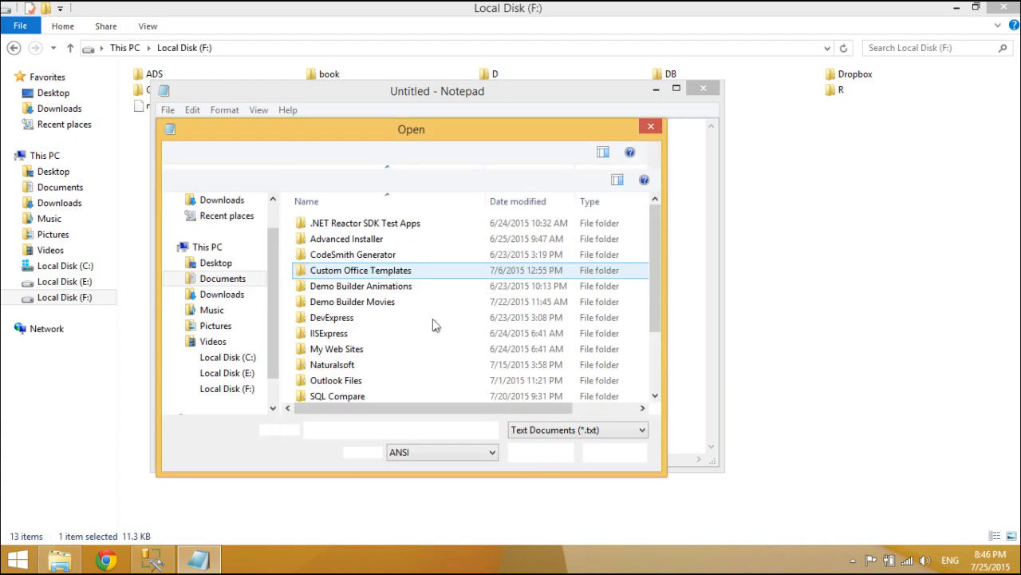
pyautogui.click(643, 429)
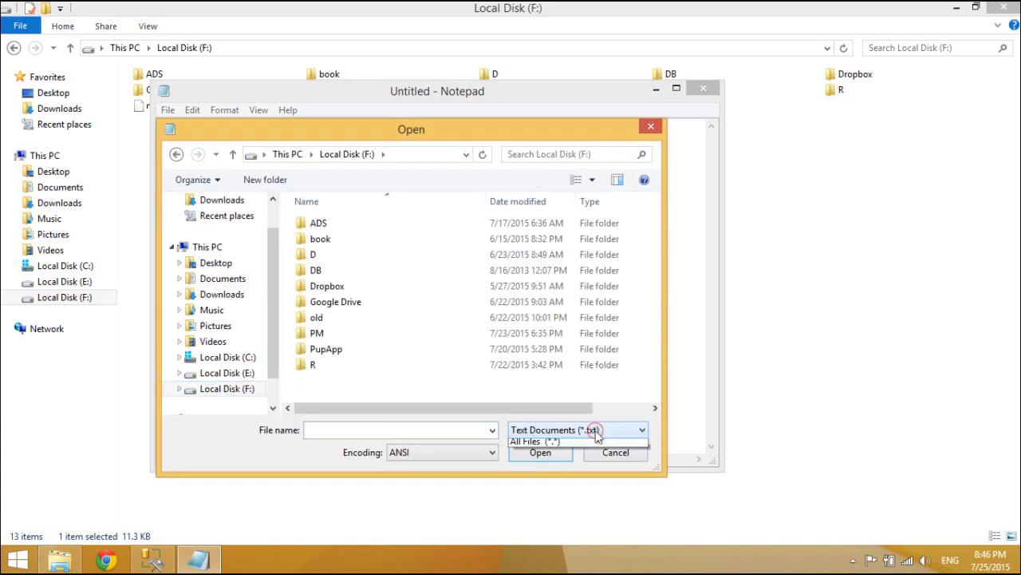